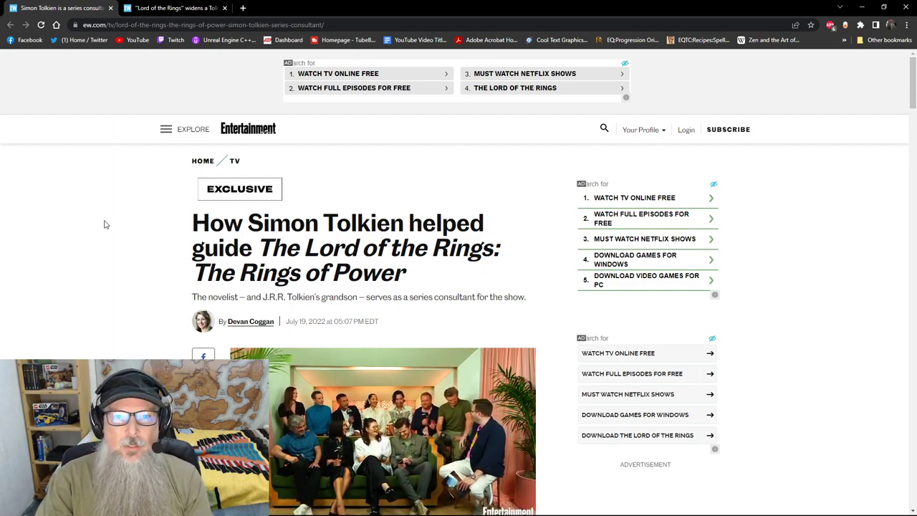
- Scroll past the Simon Tolkien article's header image to its first paragraphs
scroll("down", 3)
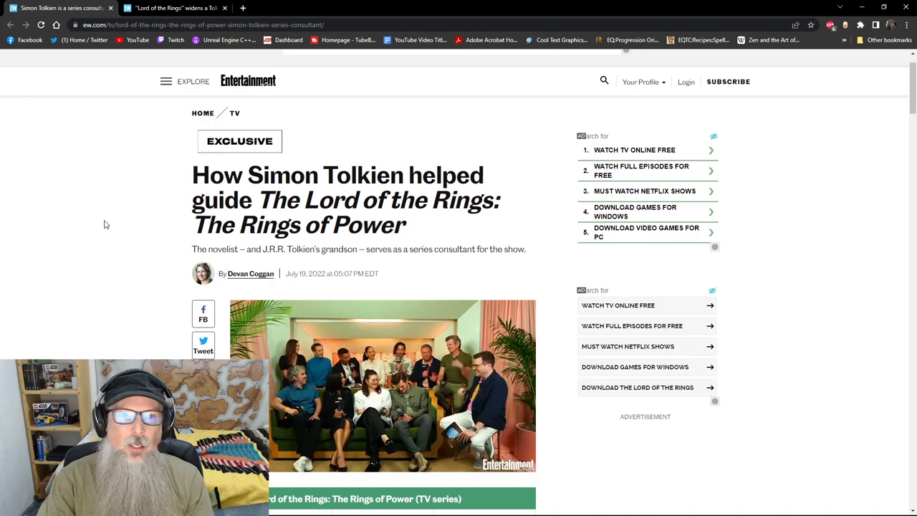
mouse_move(119, 110)
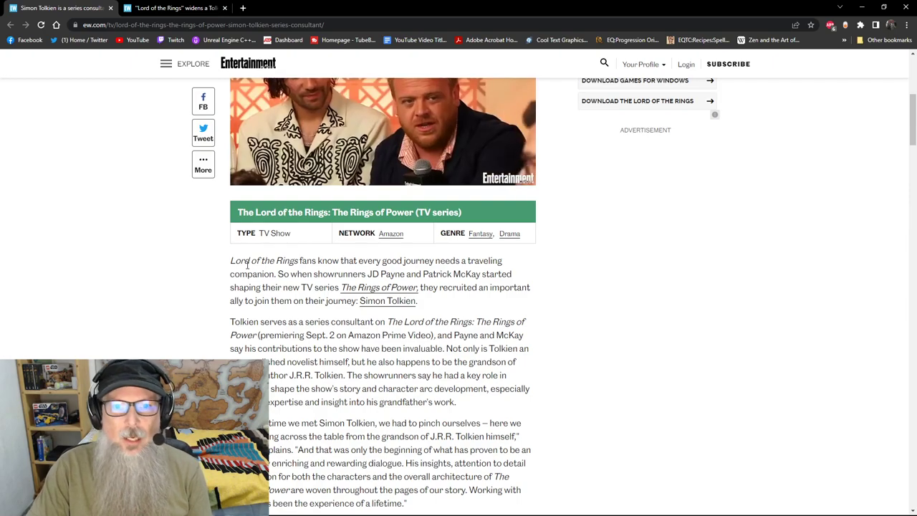
- Select the line 'given his expertise and insight into his grandfather's work.'
scroll("down", 3)
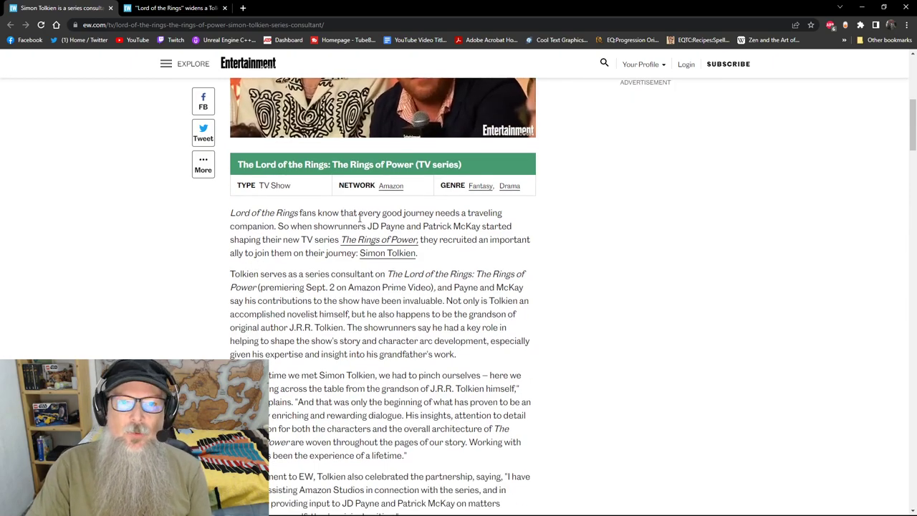
left_click_drag(343, 213, 418, 253)
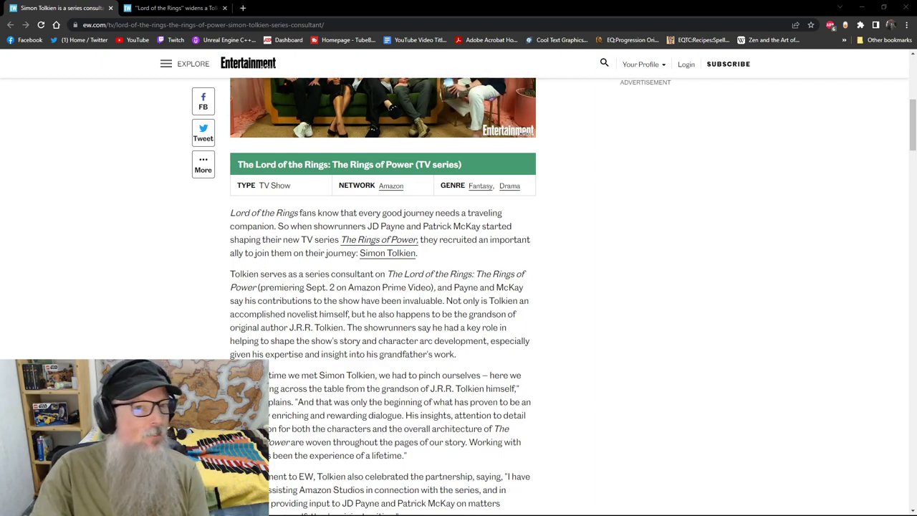
mouse_move(292, 371)
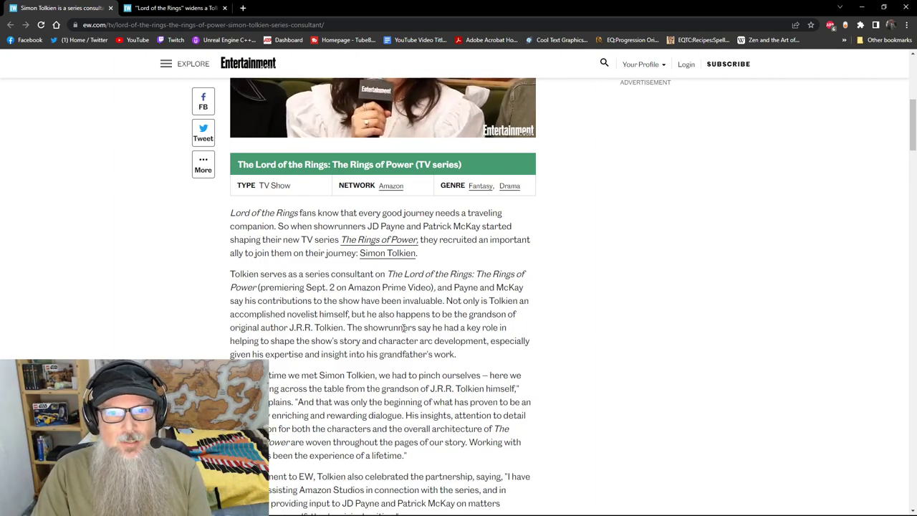
left_click_drag(434, 327, 491, 340)
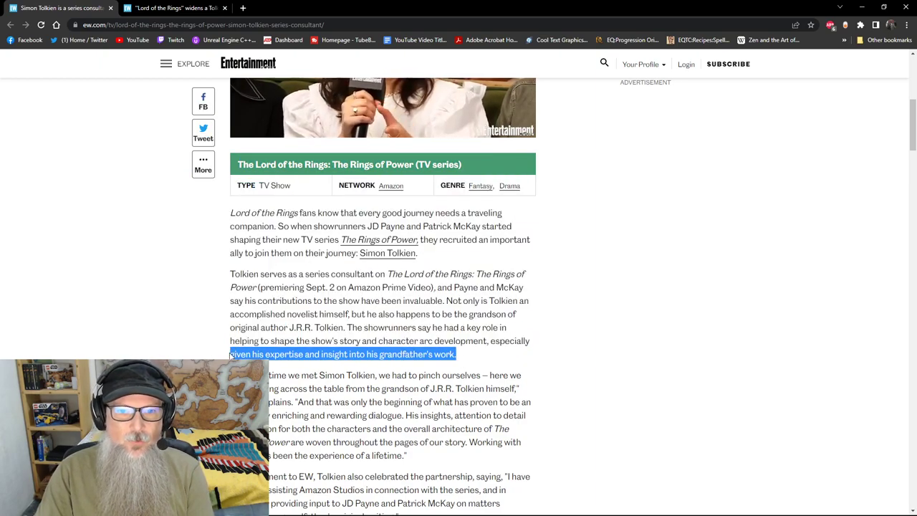
- Select the father-and-son subheading of the 2001 rift article, then scroll to its opening paragraphs
scroll("down", 3)
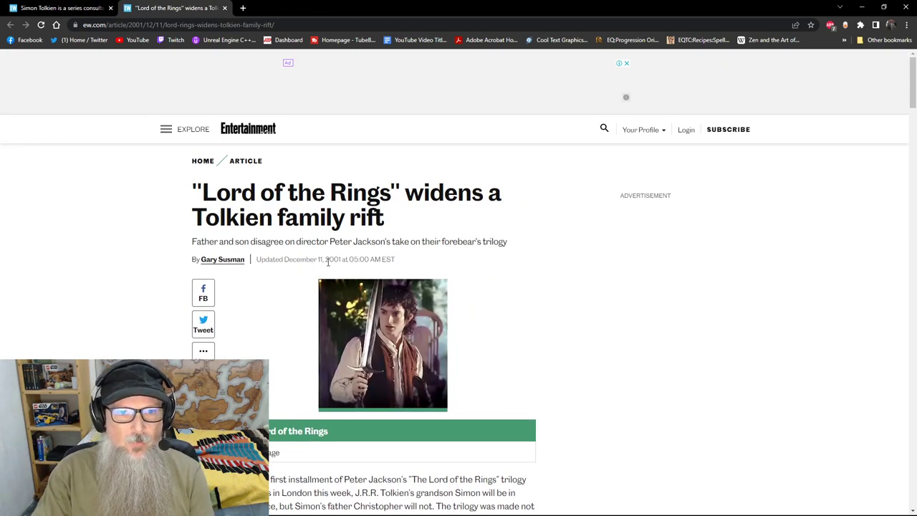
double_click(331, 259)
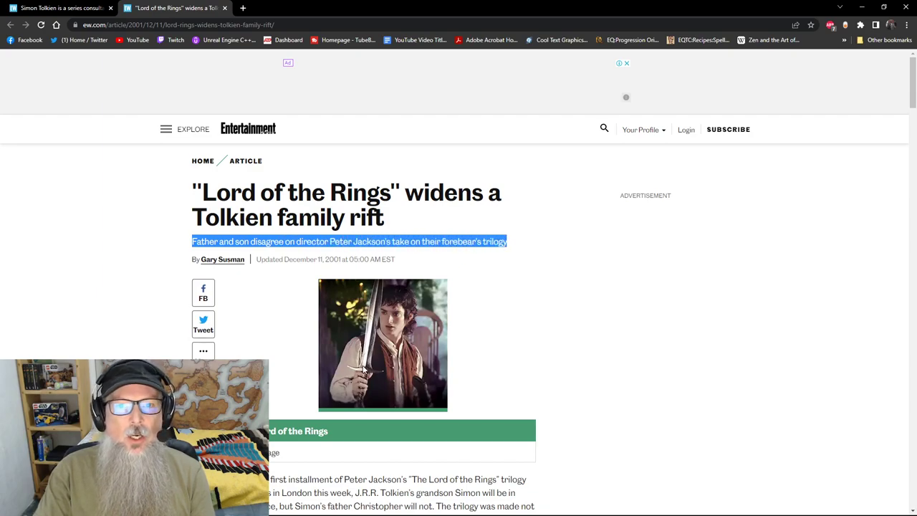
scroll("down", 3)
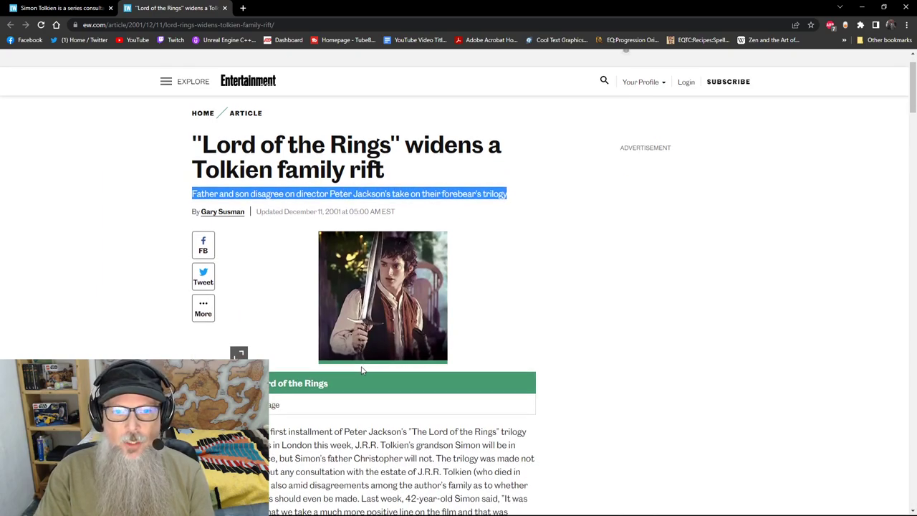
scroll("down", 3)
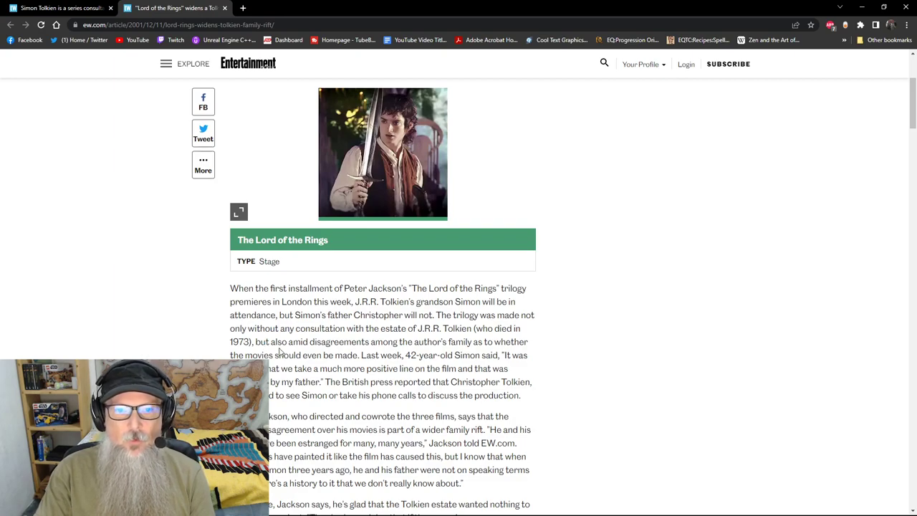
mouse_move(435, 366)
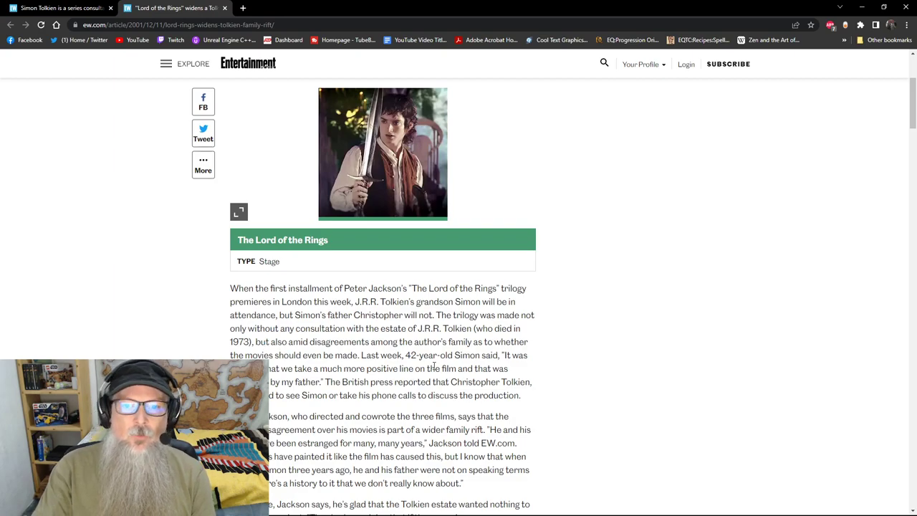
- Select the quote from 'My own position is that' through 'foundation.'
scroll("down", 3)
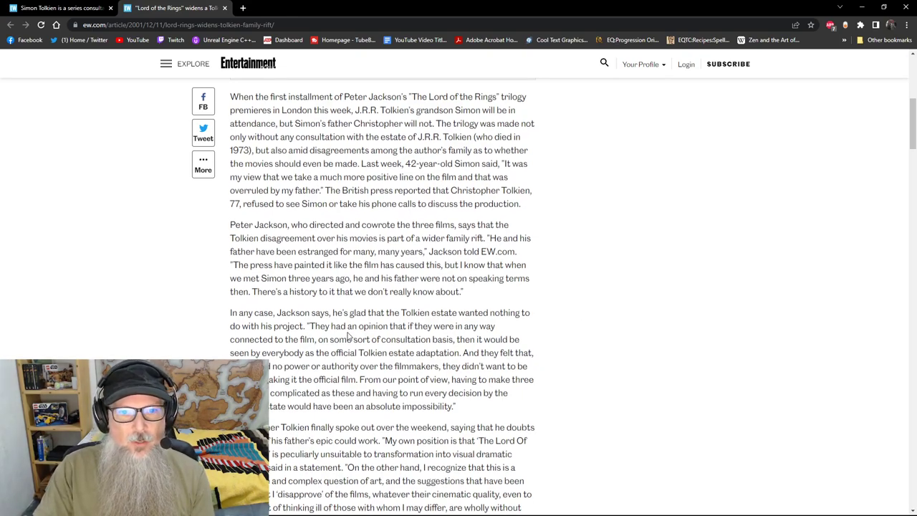
scroll("down", 3)
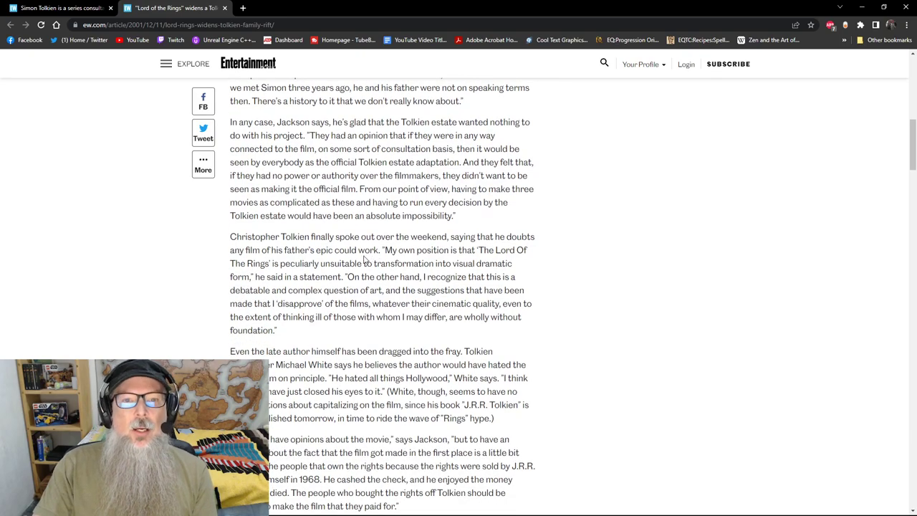
mouse_move(204, 246)
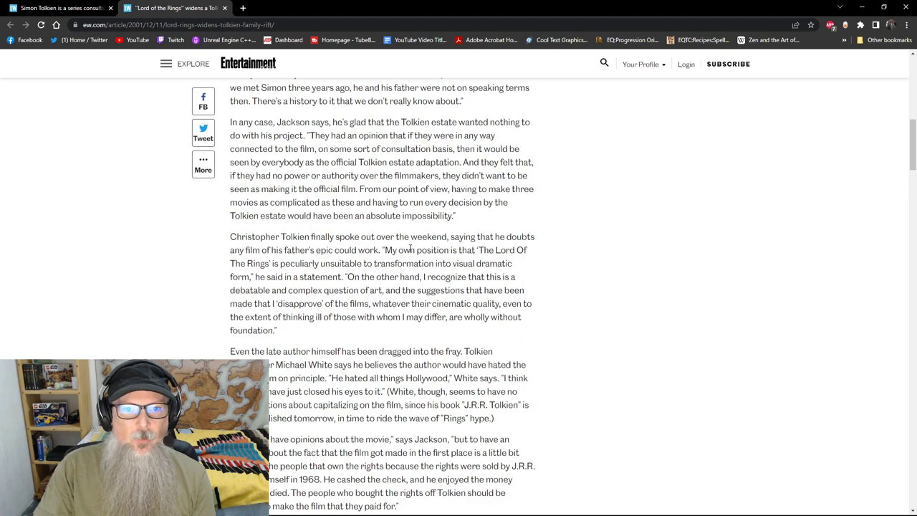
left_click_drag(382, 249, 523, 317)
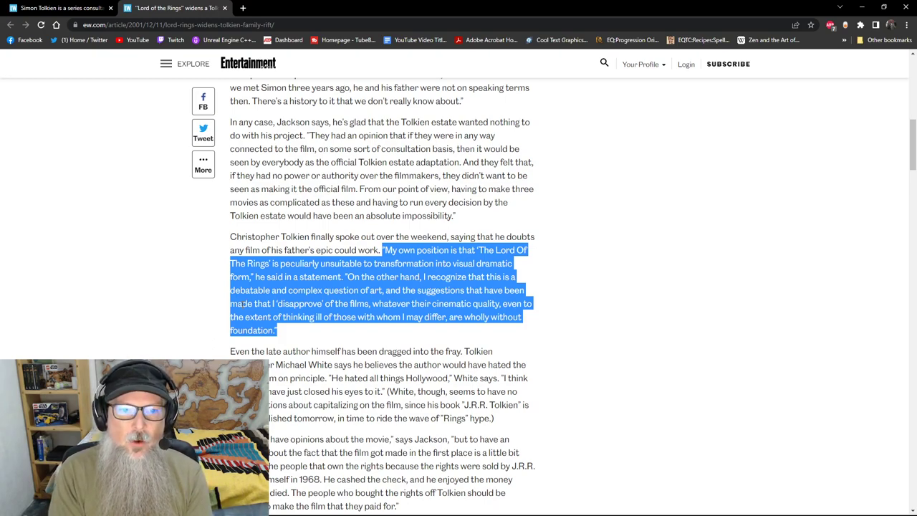
- Deselect the quote and scroll down to Michael White's view and Jackson's 1968 rights response
left_click(333, 290)
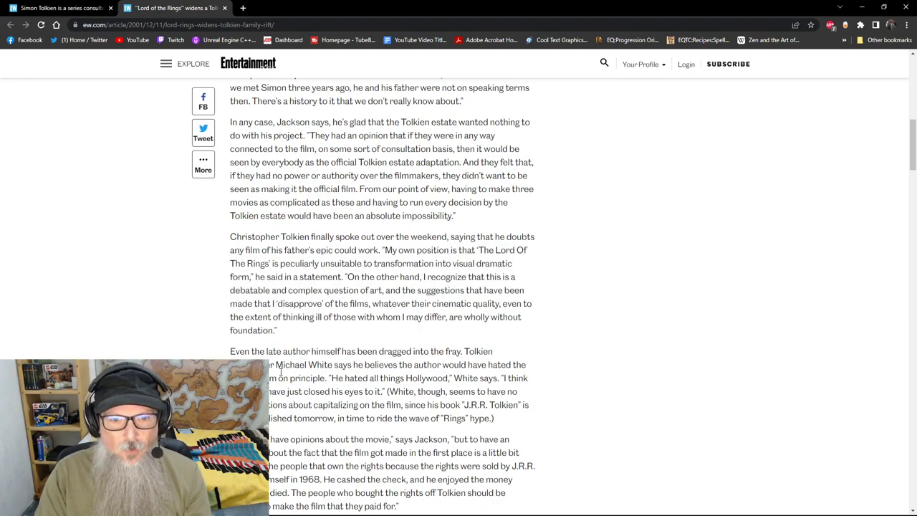
mouse_move(587, 310)
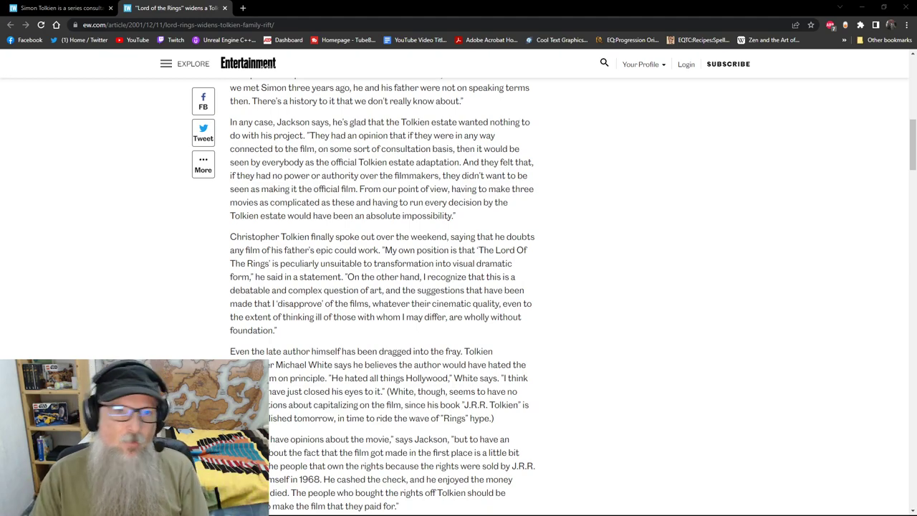
scroll("down", 3)
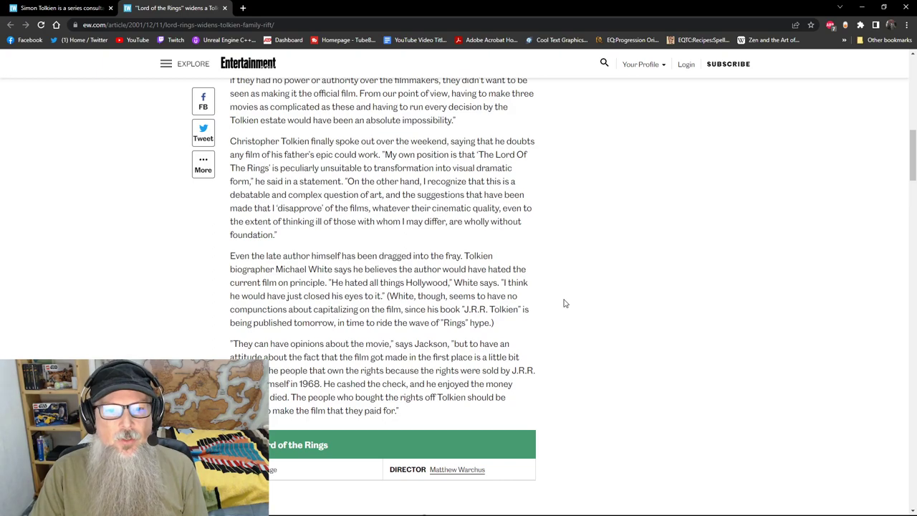
- Select Jackson's quote from 'They had an opinion' through 'an absolute impossibility.'
double_click(237, 344)
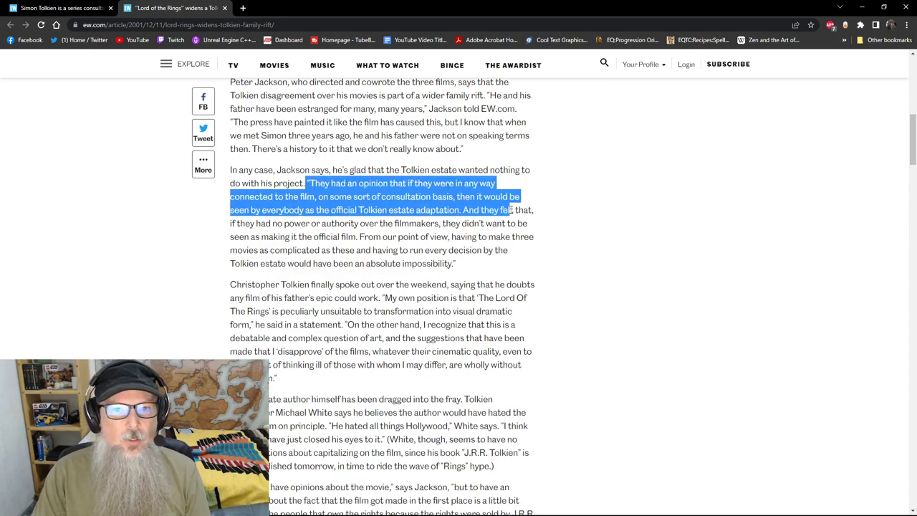
left_click_drag(509, 209, 529, 222)
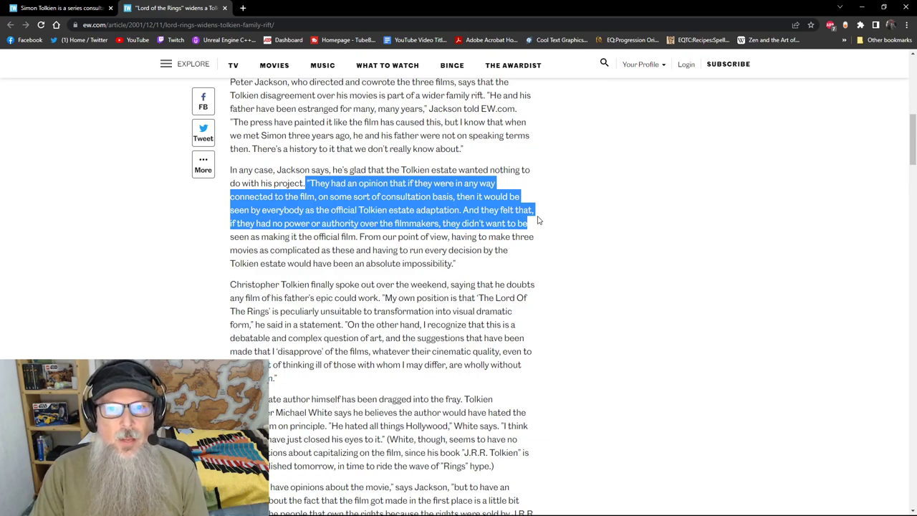
left_click_drag(523, 223, 466, 196)
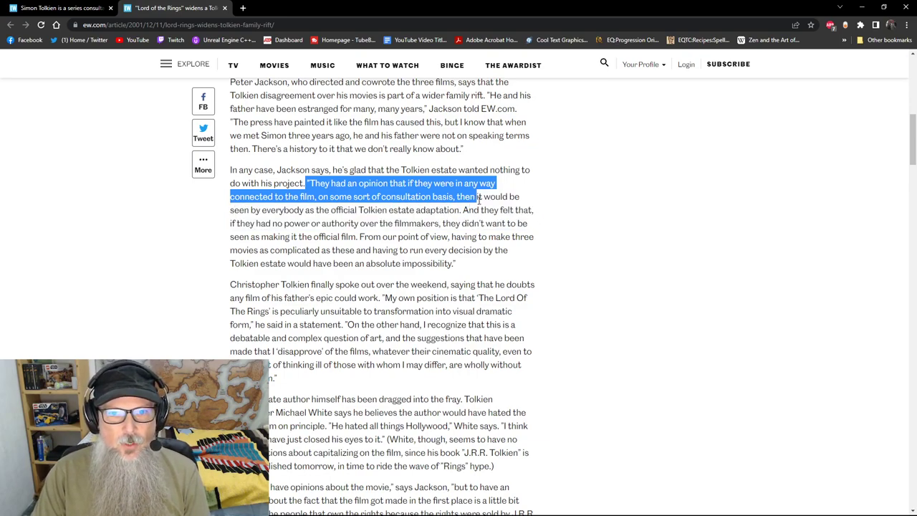
left_click_drag(476, 196, 419, 210)
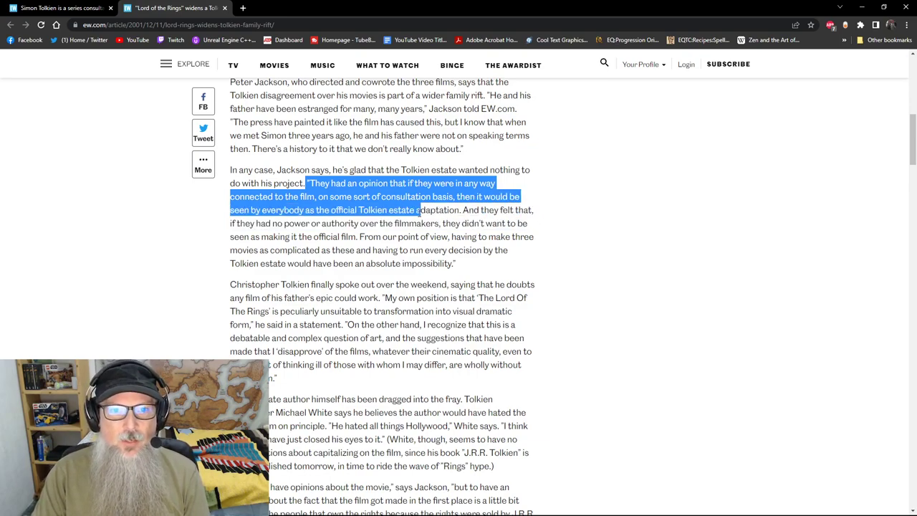
left_click_drag(419, 210, 527, 223)
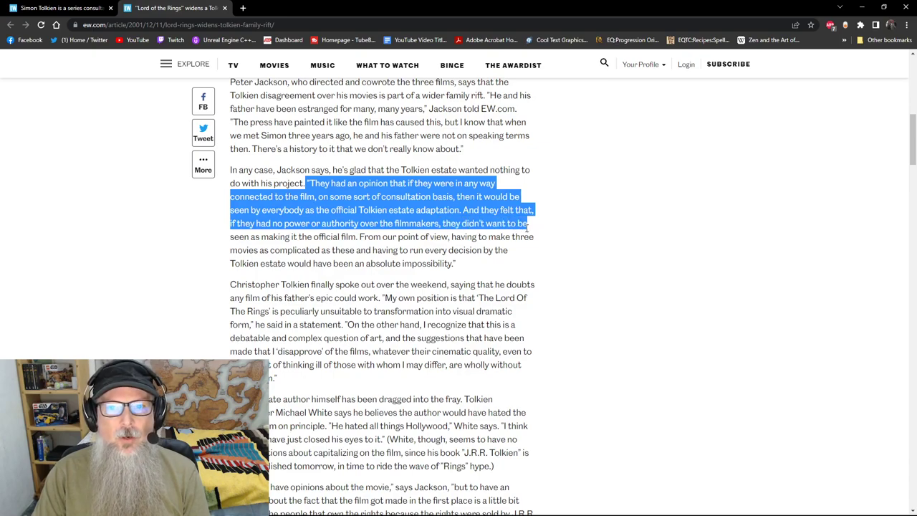
left_click_drag(527, 223, 371, 237)
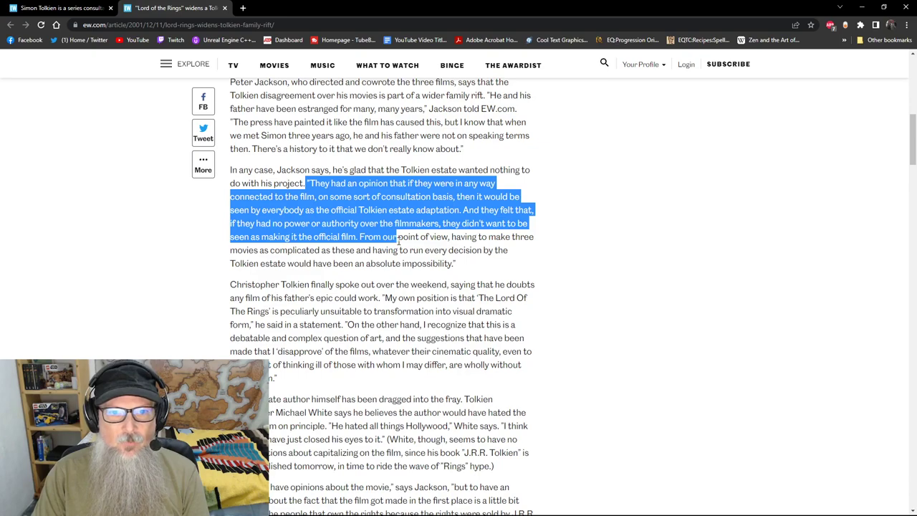
left_click_drag(394, 236, 455, 263)
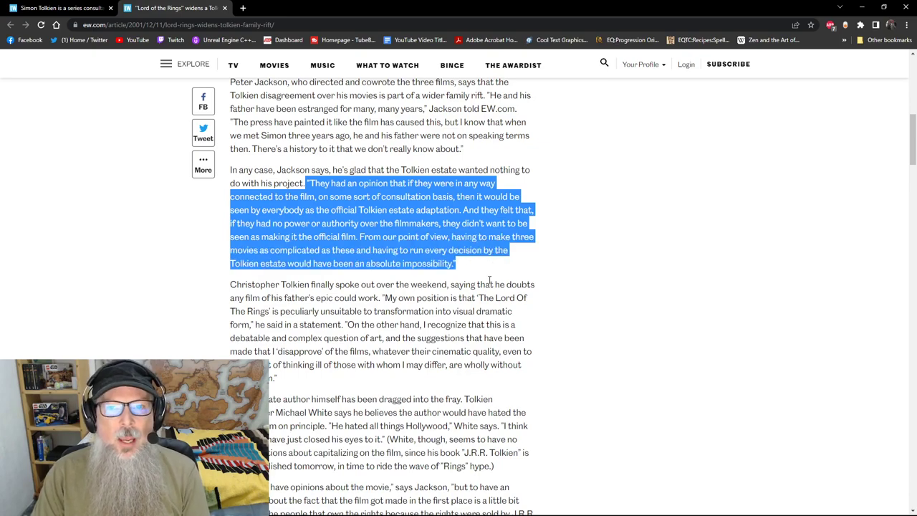